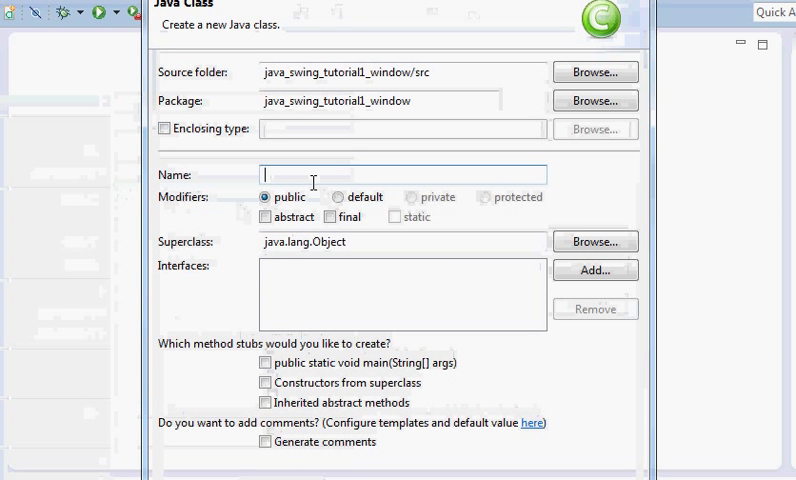
Name the new class Window and enable the public static void main stub option
{"action": "type", "text": "Window"}
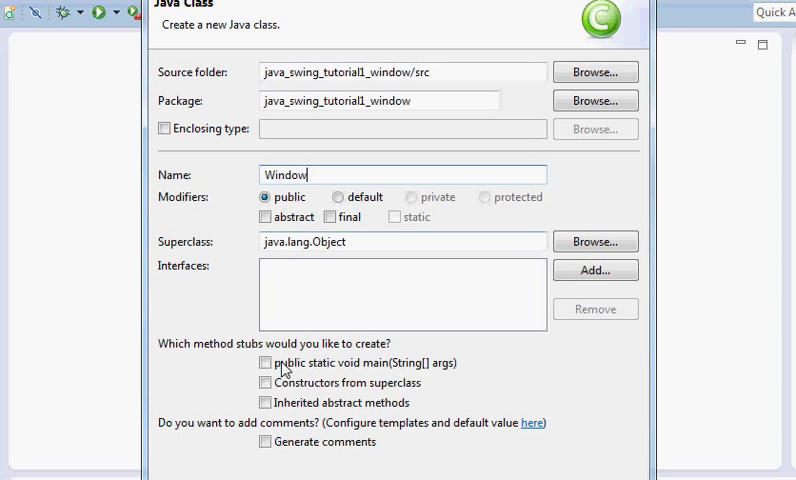
{"action": "left_click", "coordinate": [265, 362]}
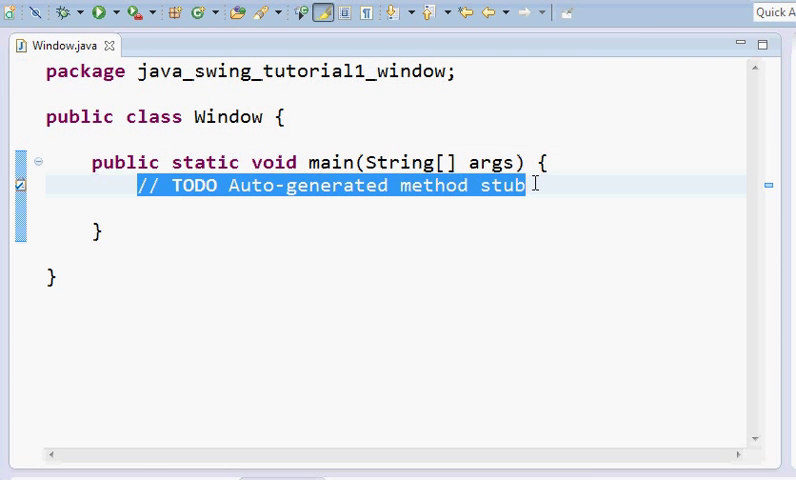
Delete the TODO comment and add 'import javax.swing.JFrame;' below the package line
{"action": "key", "text": "Delete"}
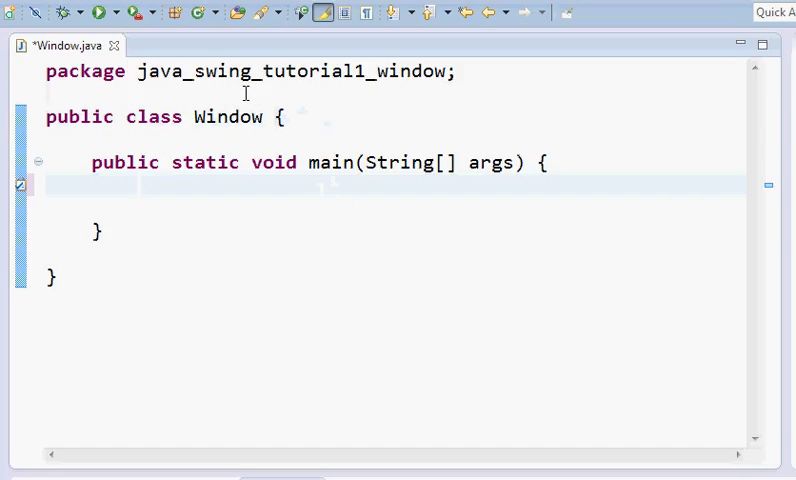
{"action": "type", "text": "im"}
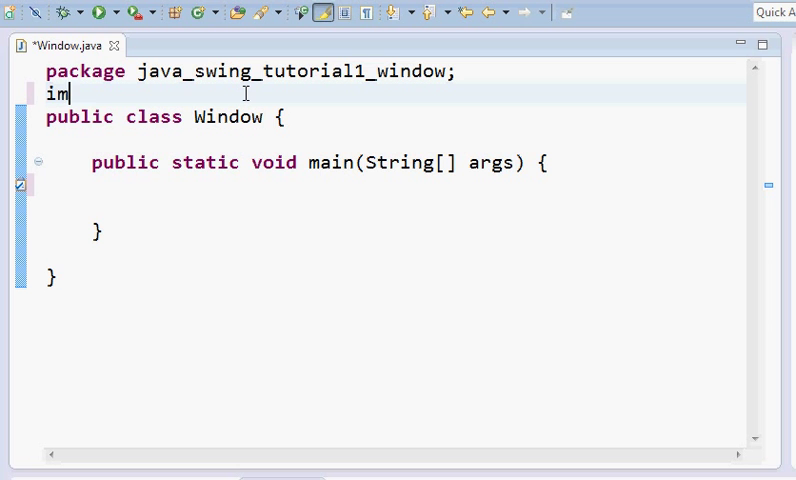
{"action": "type", "text": "port"}
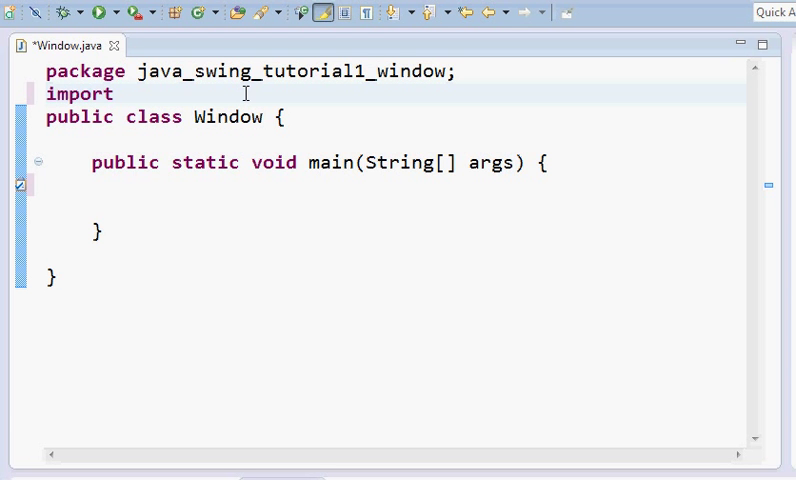
{"action": "type", "text": "javx"}
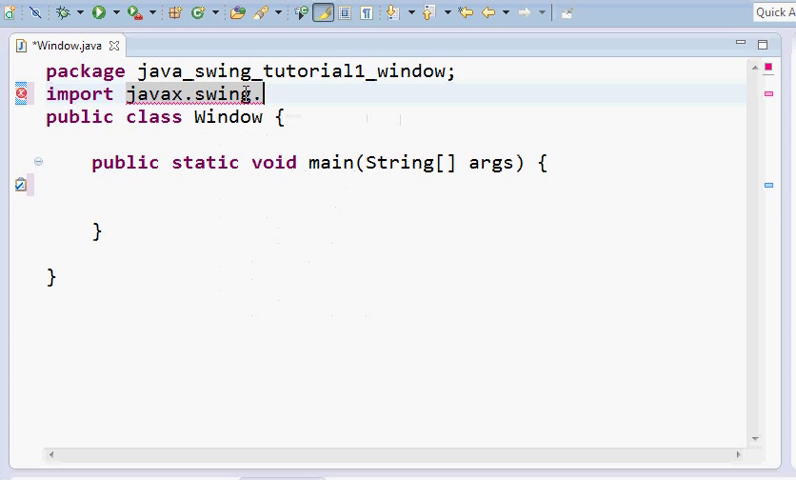
{"action": "type", "text": "JFrame;"}
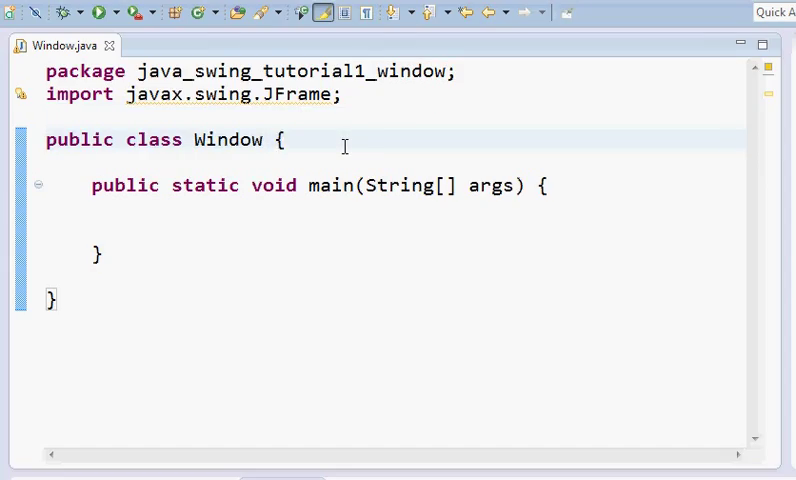
Add 'extends JFrame' to the Window class declaration and save the file
{"action": "type", "text": "extends J"}
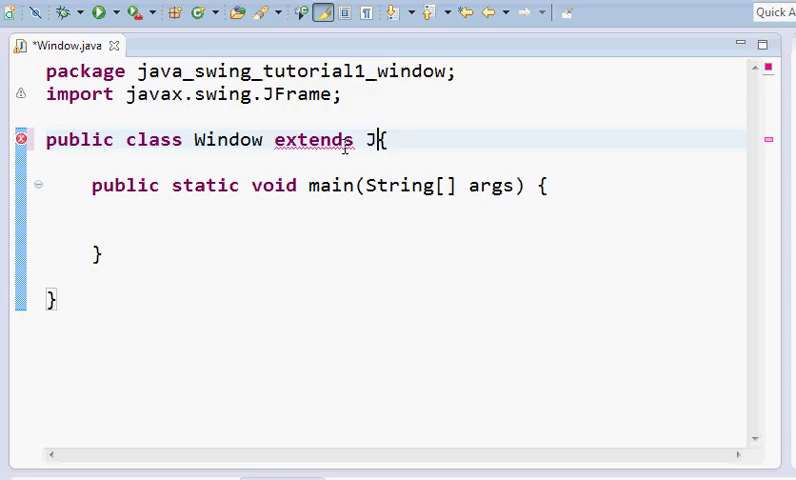
{"action": "type", "text": "Frame"}
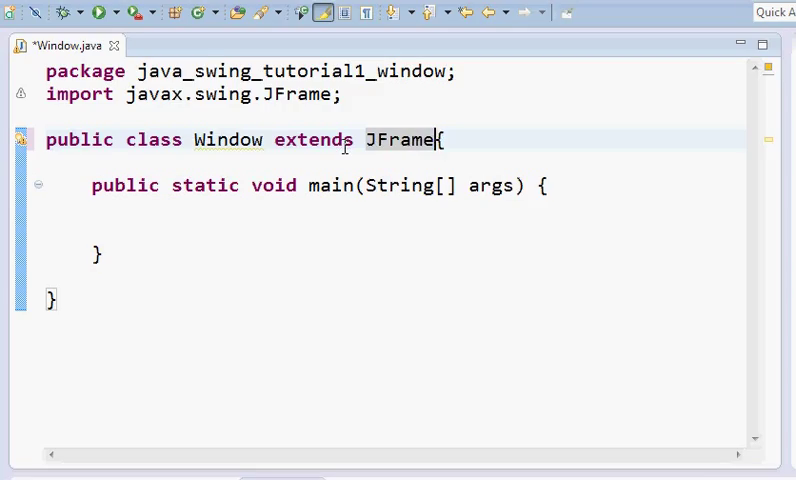
{"action": "key", "text": "ctrl+s"}
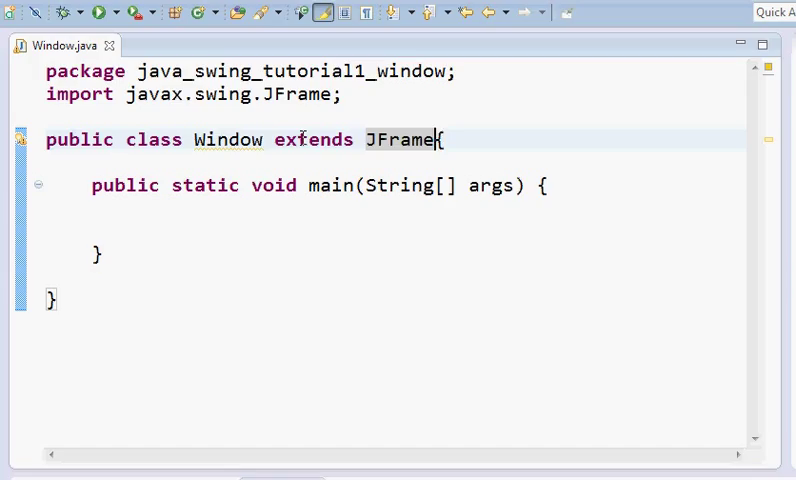
{"action": "mouse_move", "coordinate": [235, 144]}
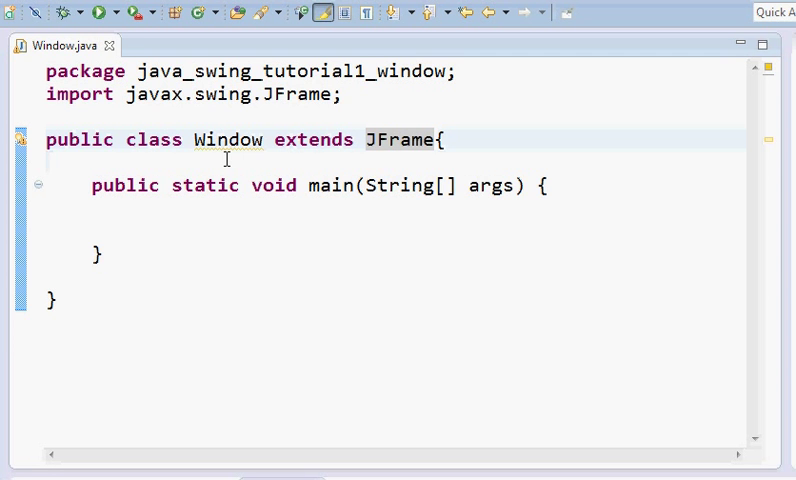
Add an empty Window() constructor on a new line above main
{"action": "key", "text": "enter"}
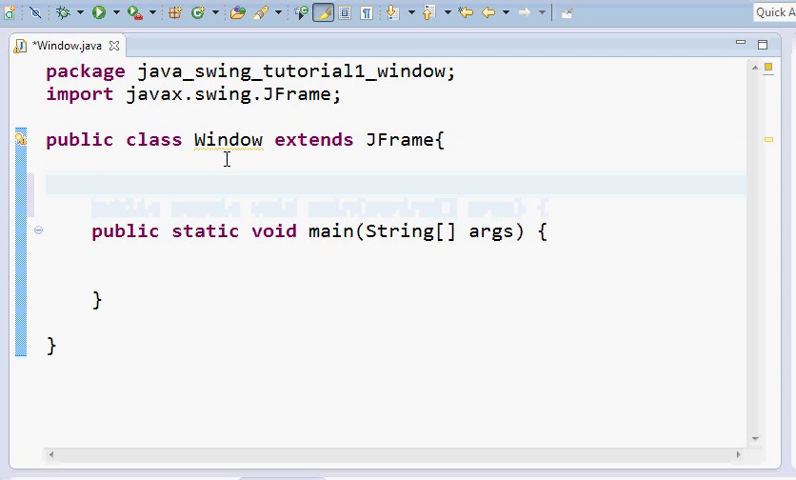
{"action": "type", "text": "Wind"}
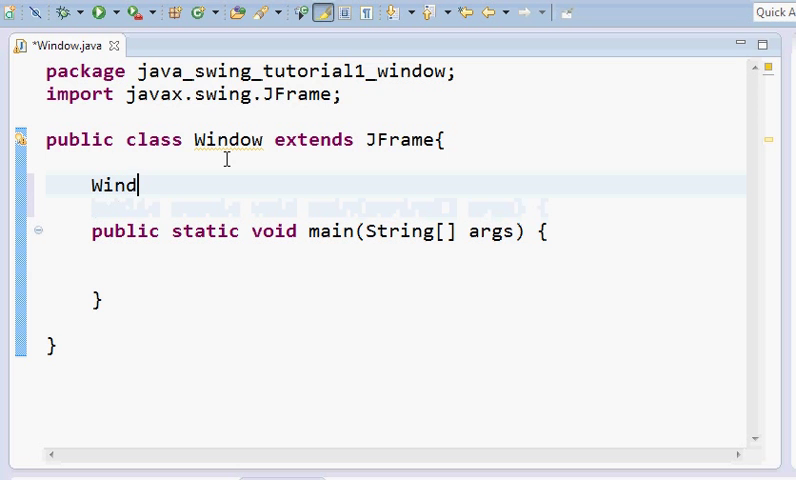
{"action": "type", "text": "ow()"}
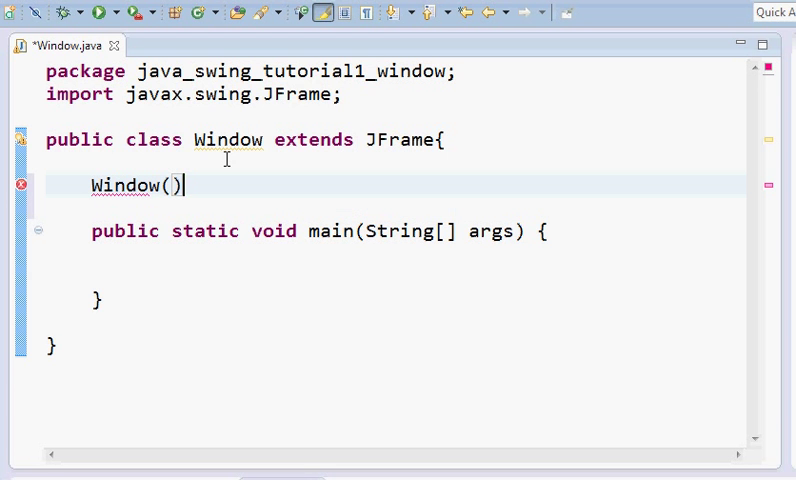
{"action": "type", "text": "{"}
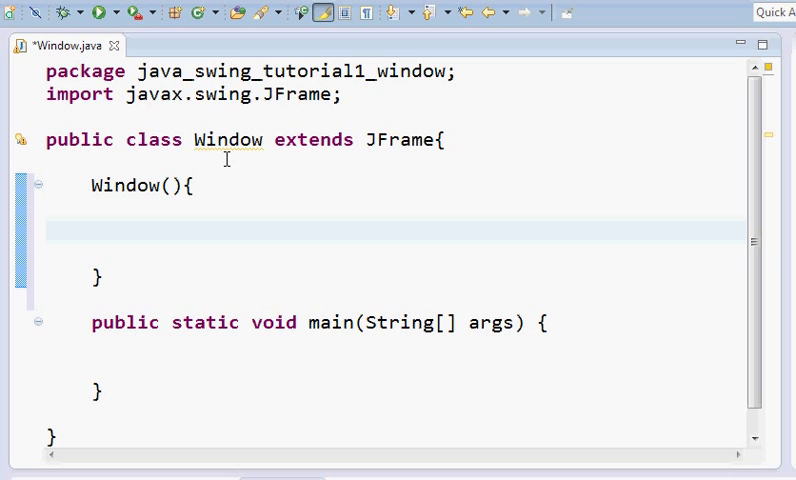
Add setDefaultCloseOperation(JFrame.EXIT_ON_CLOSE) to the constructor and start a new line below
{"action": "type", "text": "setDe"}
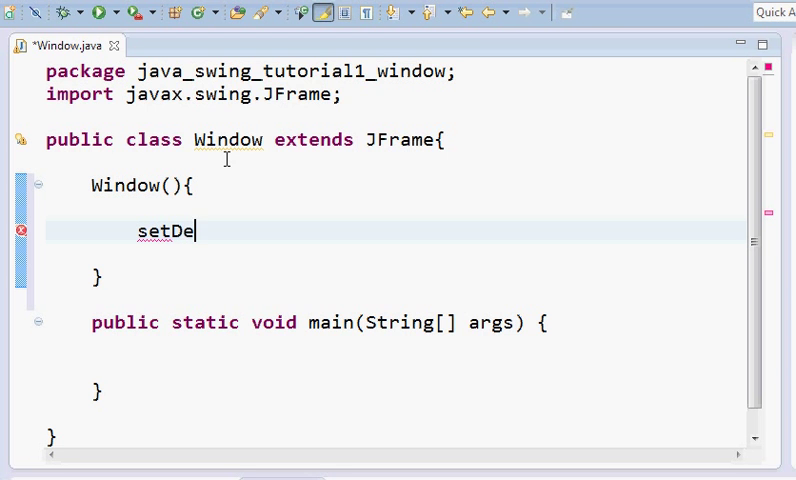
{"action": "type", "text": "faultCloseOpe"}
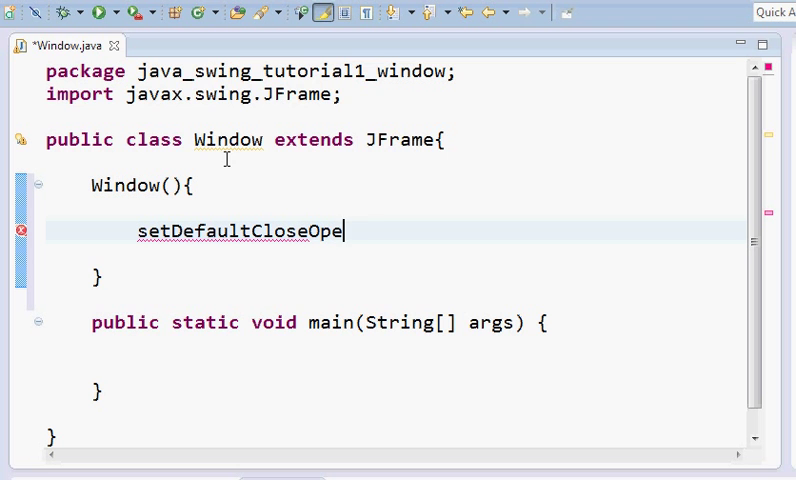
{"action": "type", "text": "ration()"}
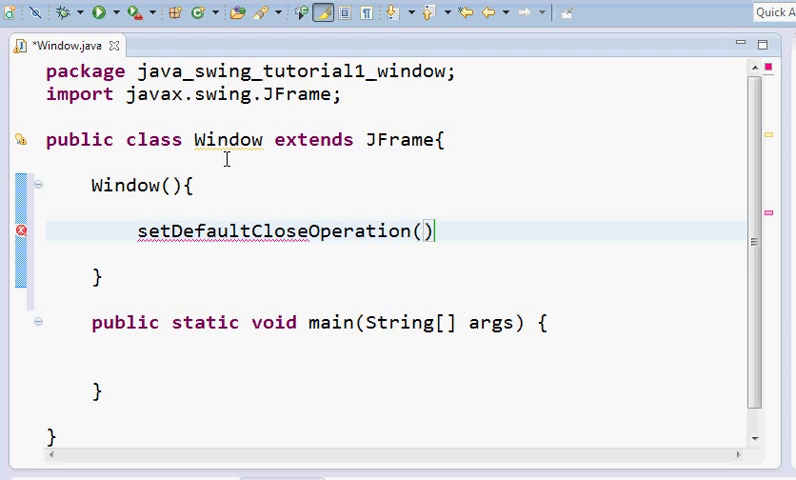
{"action": "type", "text": "JF"}
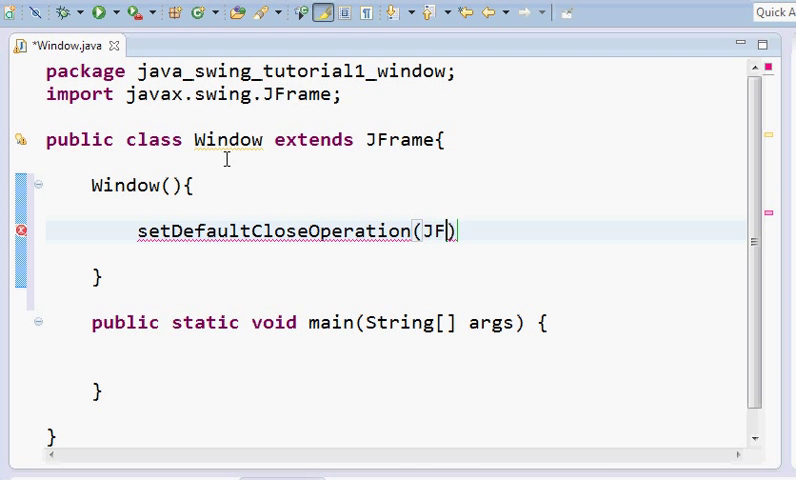
{"action": "type", "text": "rame.EXIT_ON_CLOSE"}
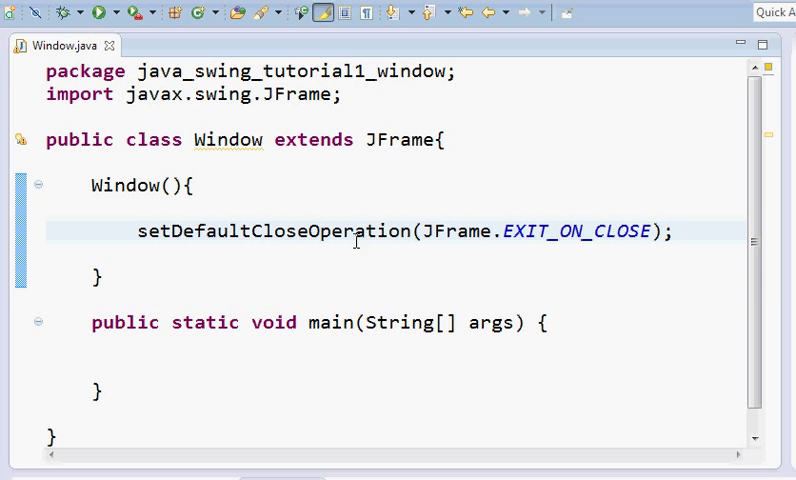
{"action": "mouse_move", "coordinate": [430, 231]}
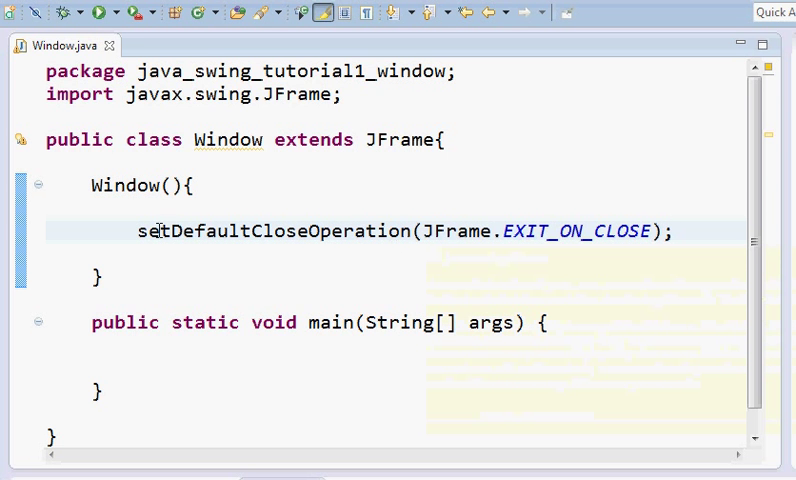
{"action": "left_click", "coordinate": [674, 231]}
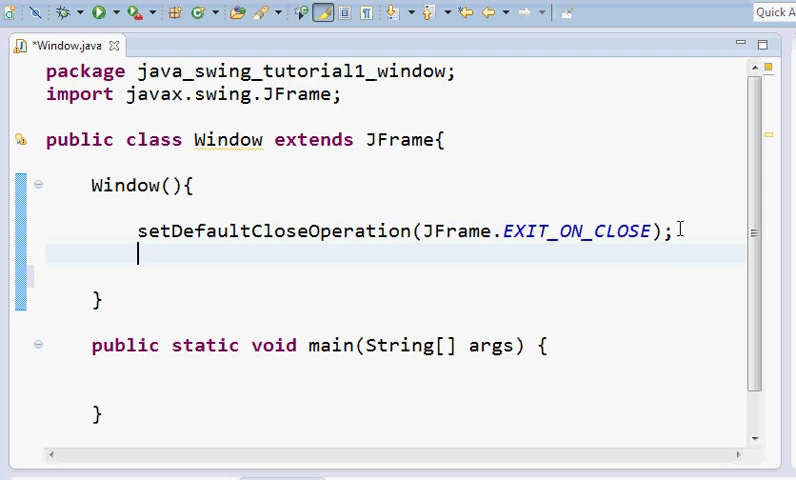
Add setSize(400,400); to the Window constructor after the close-operation call
{"action": "type", "text": "setSize"}
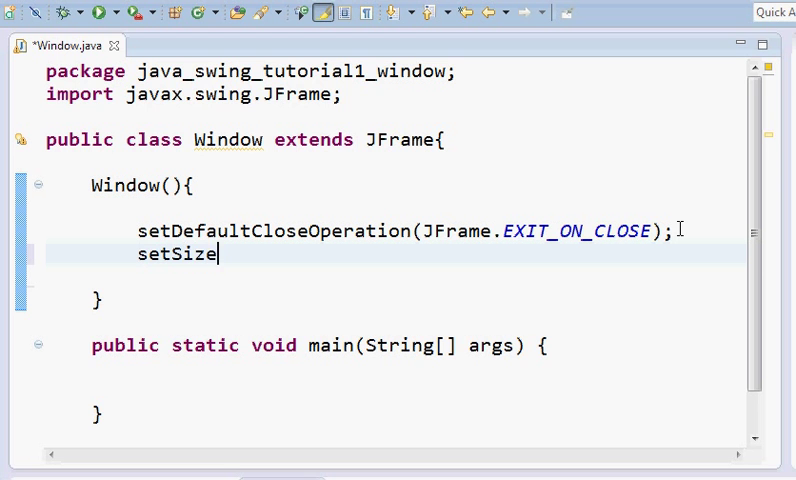
{"action": "type", "text": "(4"}
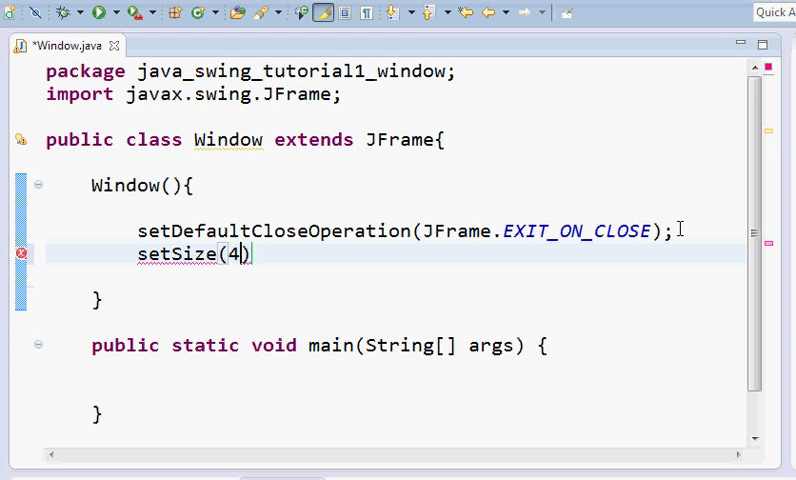
{"action": "type", "text": "00,400"}
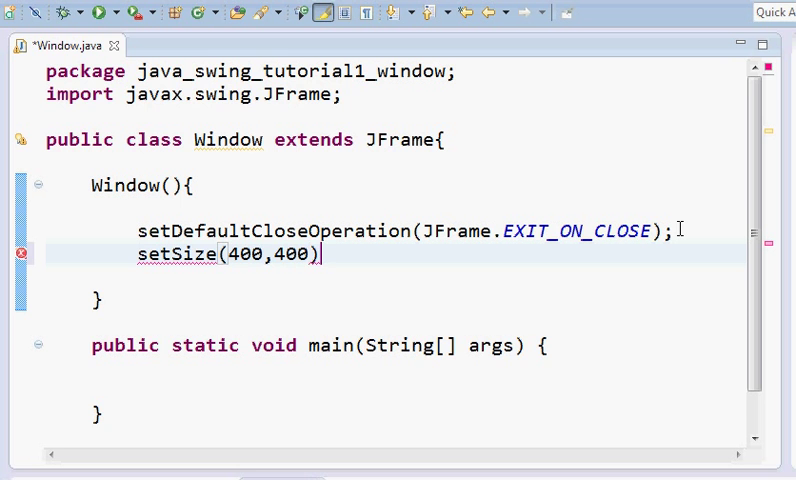
{"action": "type", "text": ";"}
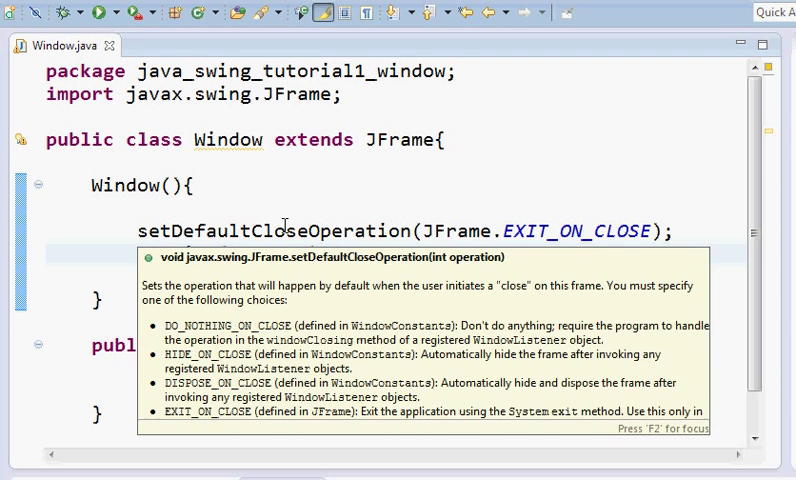
{"action": "type", "text": "setSize(400,400);"}
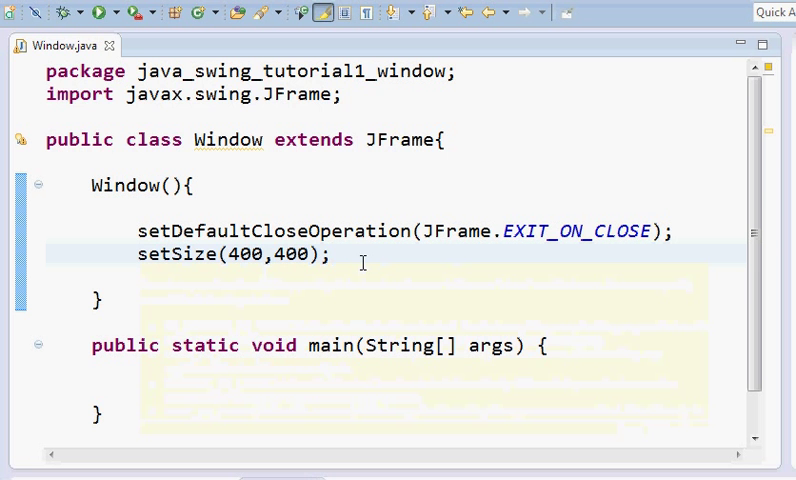
Add setVisible(true) to the constructor and scroll down to the main method
{"action": "type", "text": "set"}
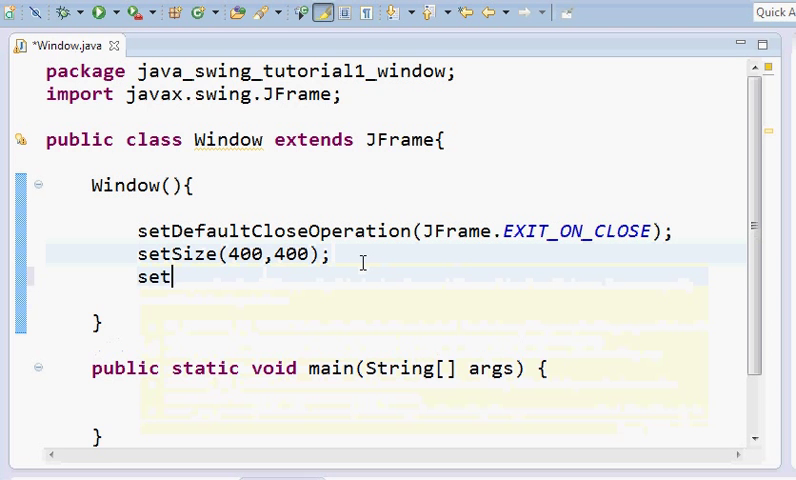
{"action": "type", "text": "Visible("}
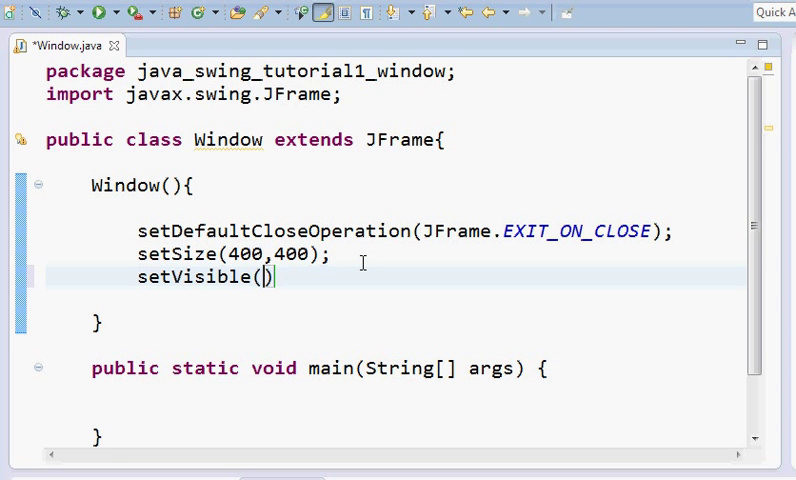
{"action": "type", "text": "true"}
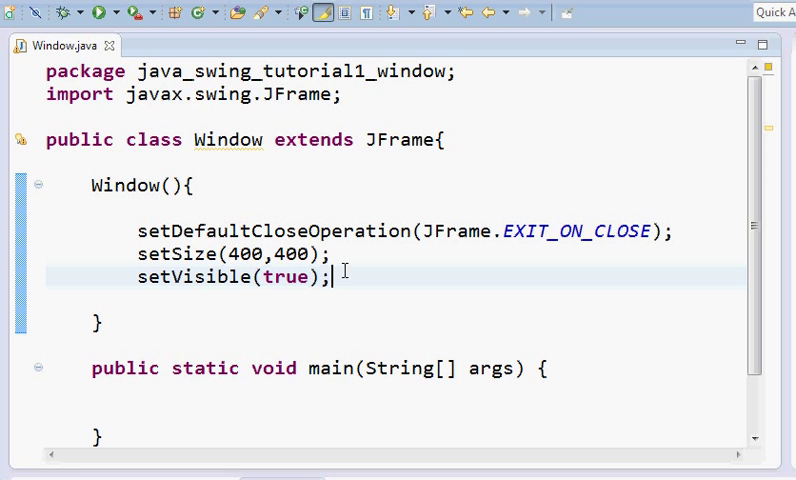
{"action": "mouse_move", "coordinate": [665, 250]}
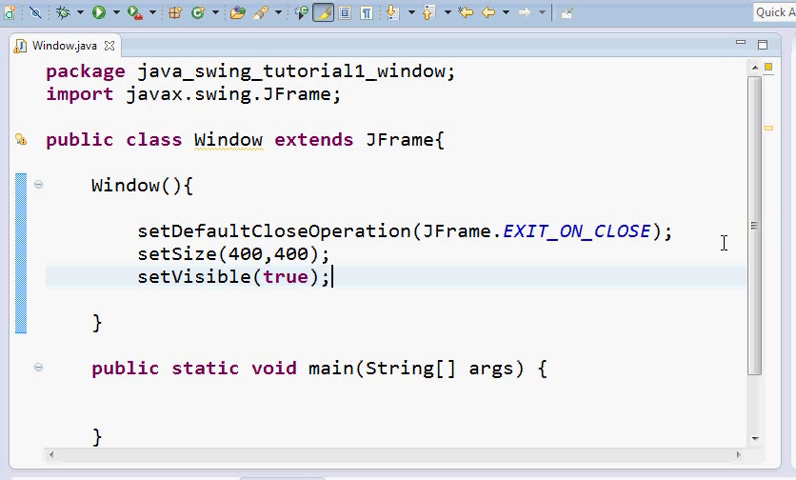
{"action": "scroll", "scroll_direction": "down", "scroll_amount": 3}
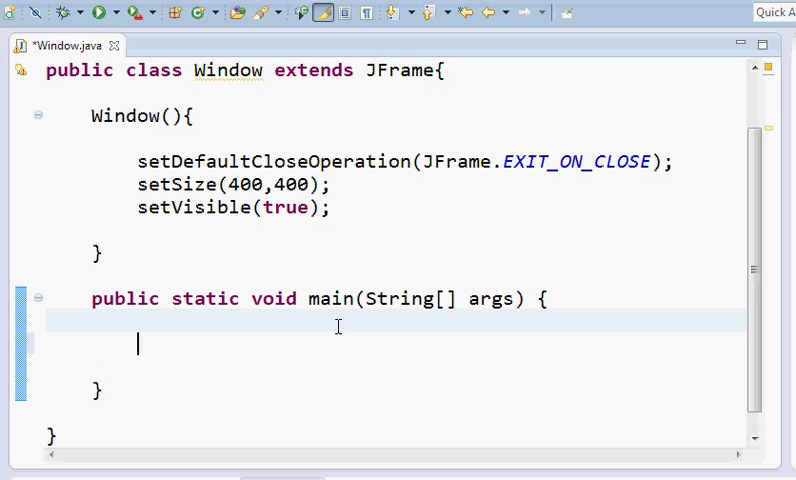
Make main instantiate the frame with 'Window w = new Window();'
{"action": "type", "text": "Window w"}
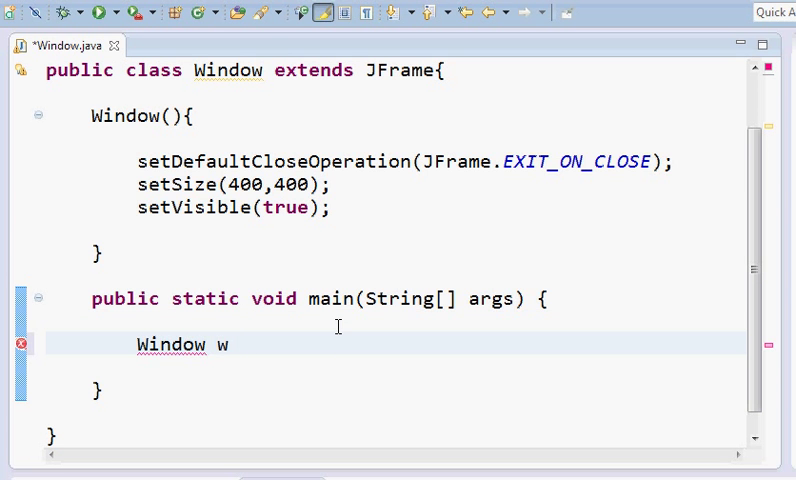
{"action": "type", "text": "= new"}
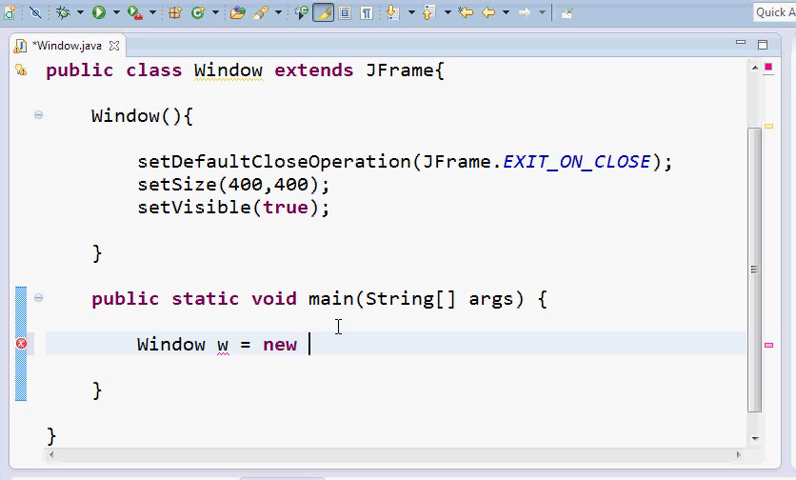
{"action": "type", "text": "Window"}
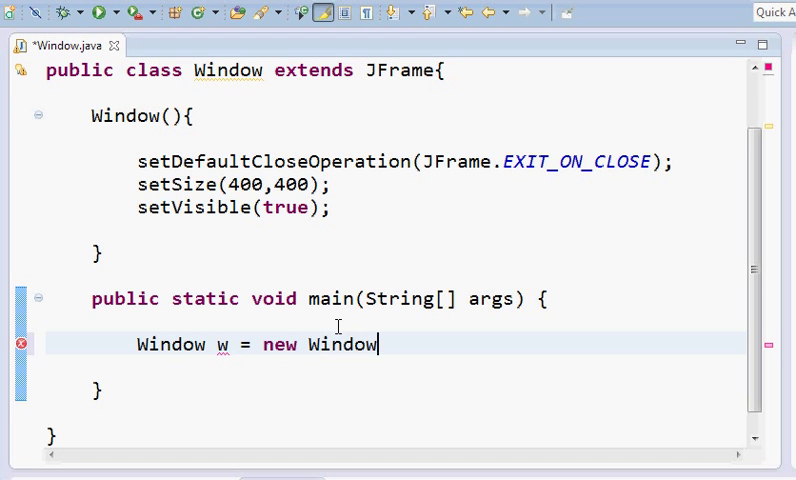
{"action": "type", "text": "();"}
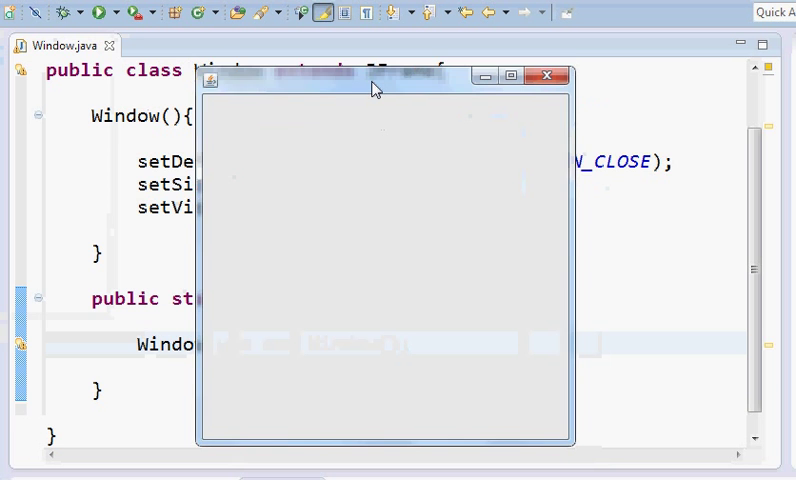
Drag the running empty window to a new position, then close it
{"action": "left_click_drag", "start_coordinate": [375, 89], "coordinate": [165, 47]}
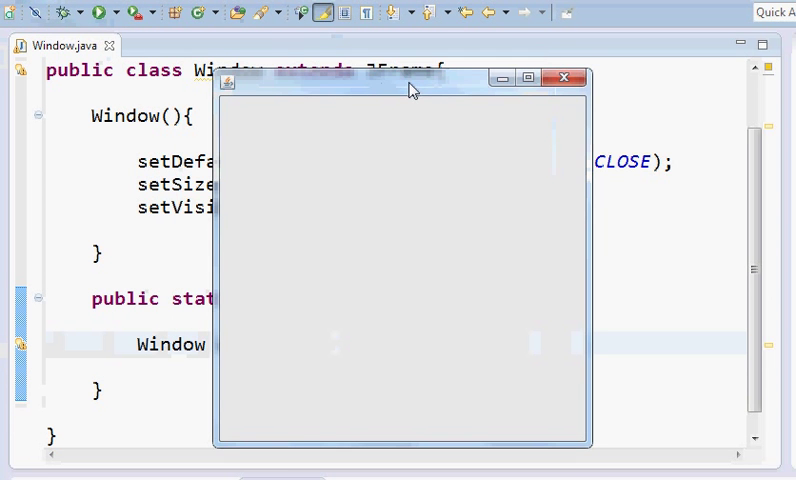
{"action": "left_click_drag", "start_coordinate": [410, 90], "coordinate": [365, 85]}
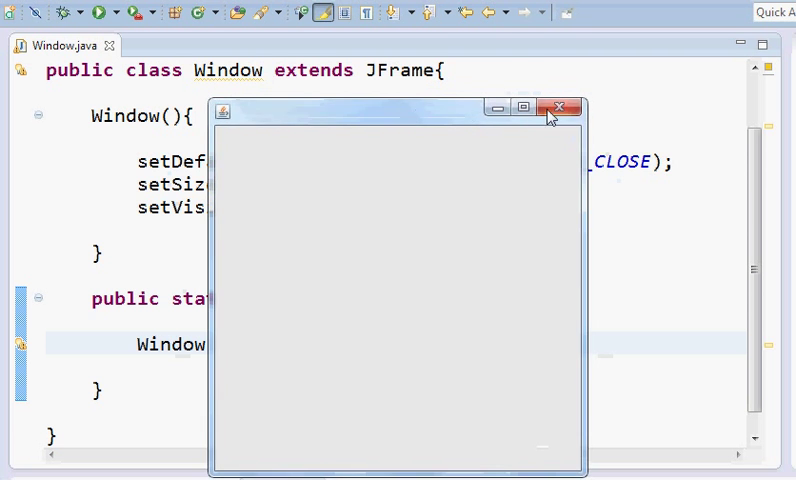
{"action": "left_click", "coordinate": [559, 108]}
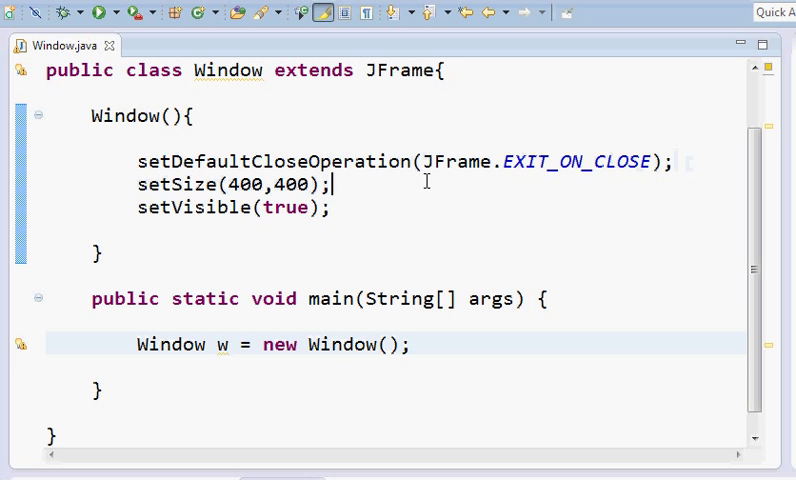
Insert setLocationRelativeTo(null) between setSize and setVisible, and save Window.java
{"action": "type", "text": "s"}
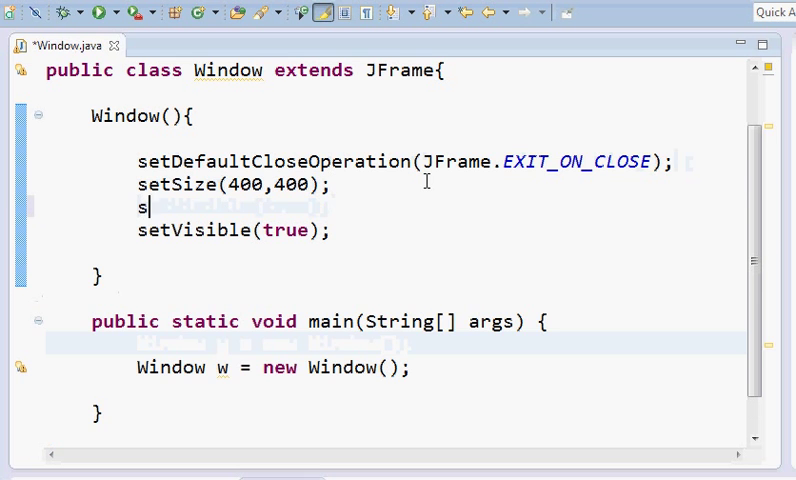
{"action": "type", "text": "etLocati"}
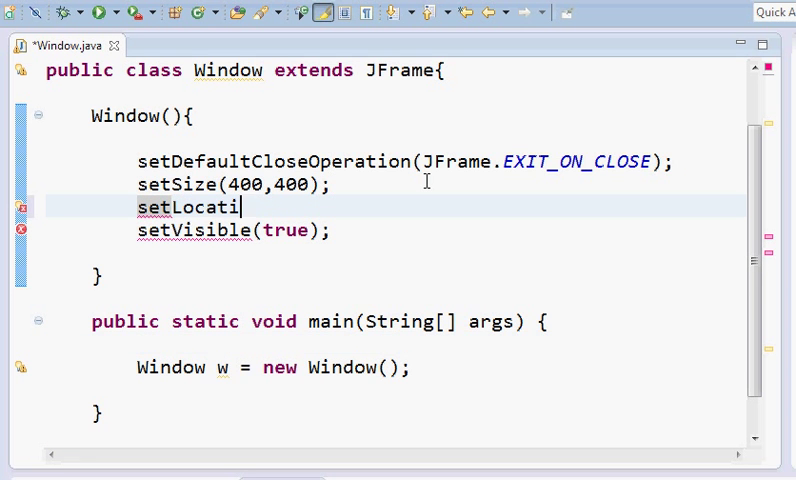
{"action": "type", "text": "onRelati"}
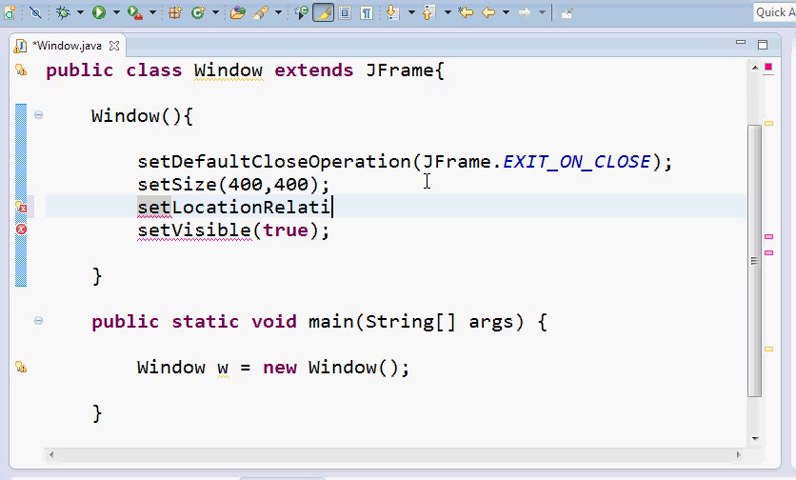
{"action": "type", "text": "veTo()"}
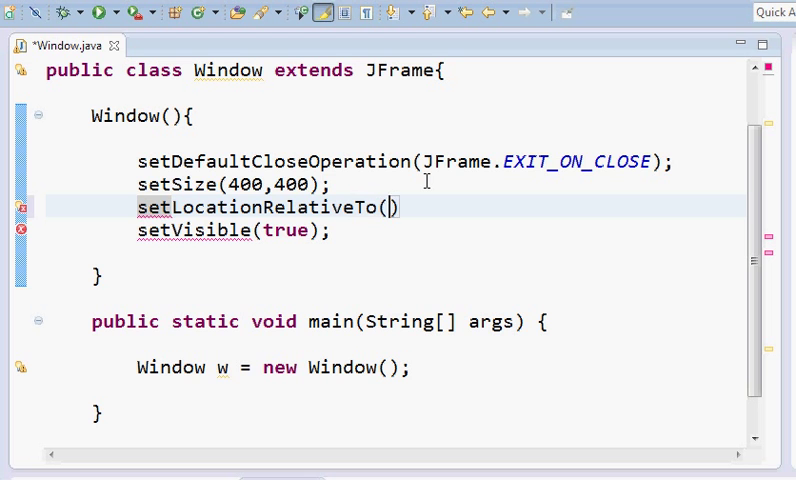
{"action": "type", "text": "null;"}
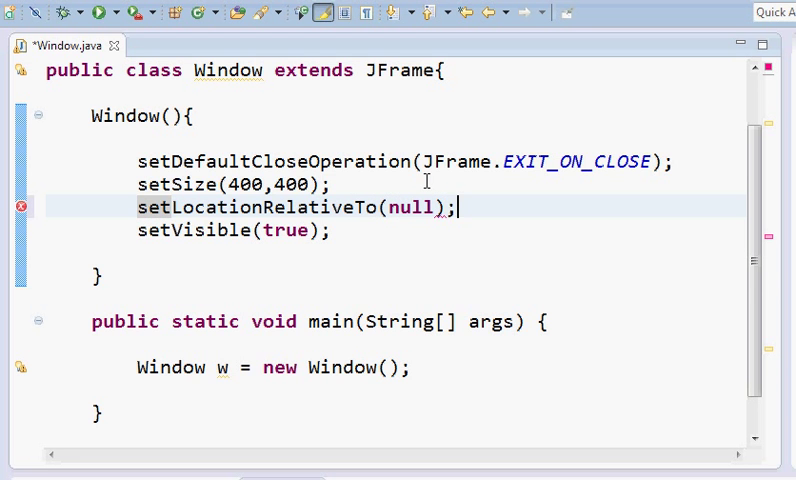
{"action": "key", "text": "ctrl+s"}
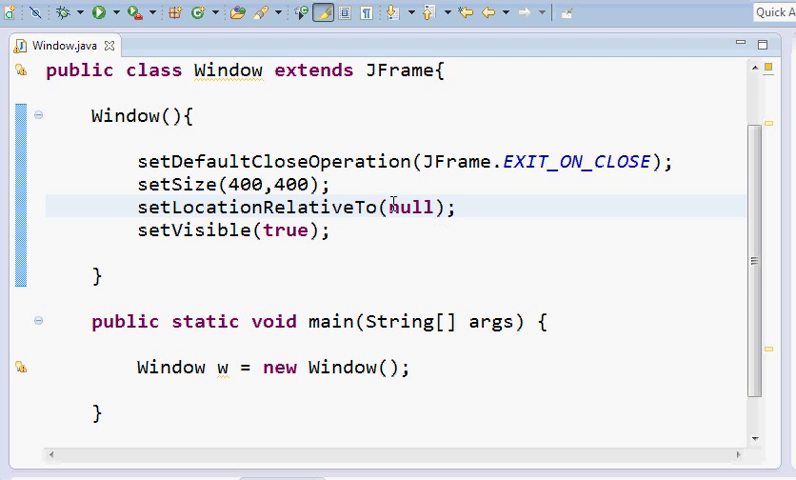
{"action": "mouse_move", "coordinate": [230, 235]}
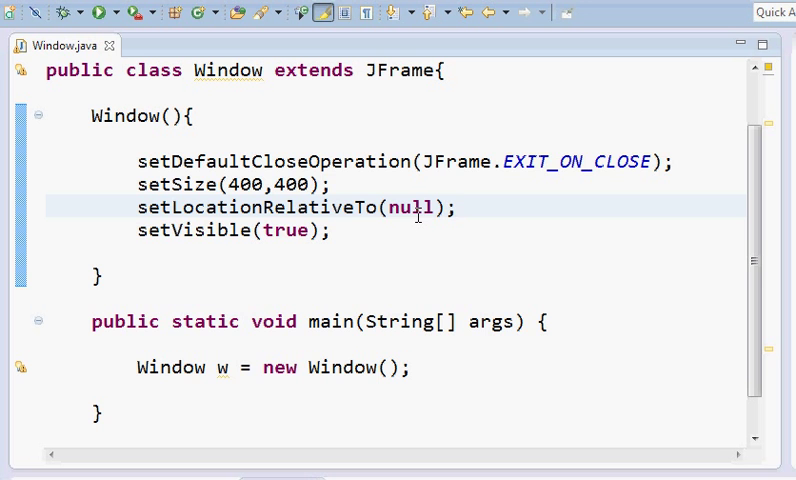
{"action": "mouse_move", "coordinate": [568, 242]}
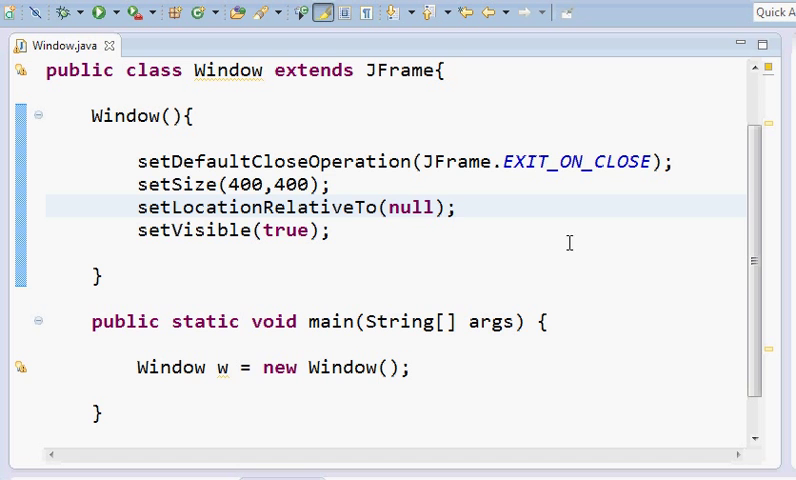
{"action": "mouse_move", "coordinate": [360, 157]}
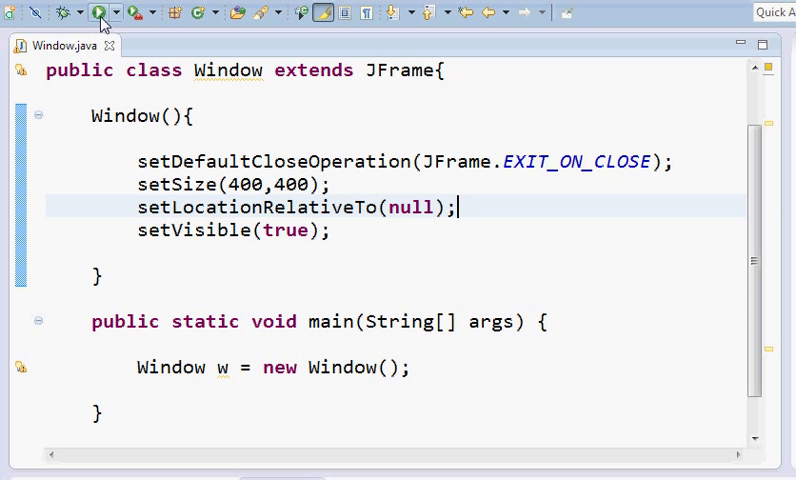
{"action": "left_click", "coordinate": [99, 12]}
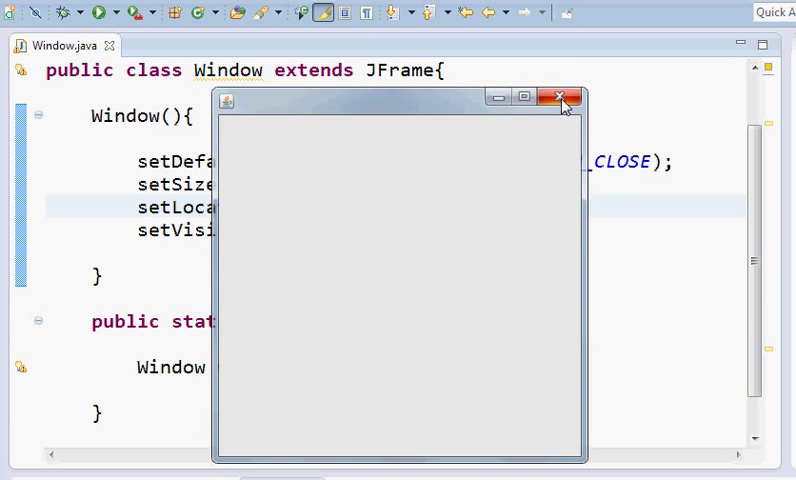
{"action": "left_click", "coordinate": [562, 97]}
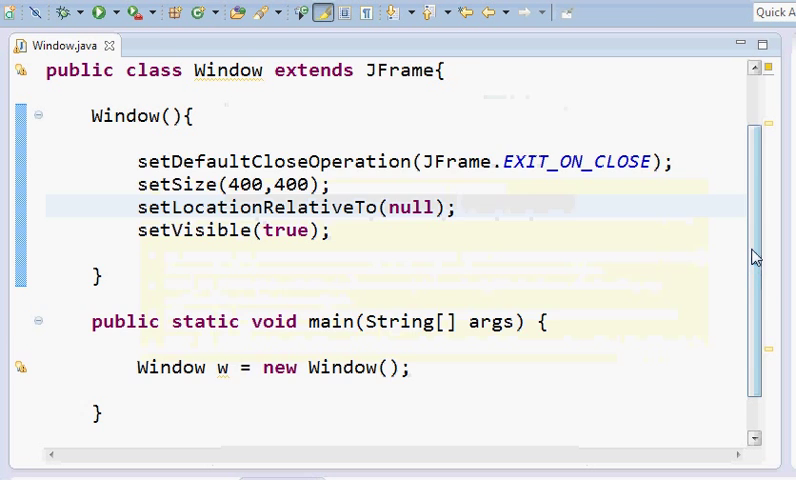